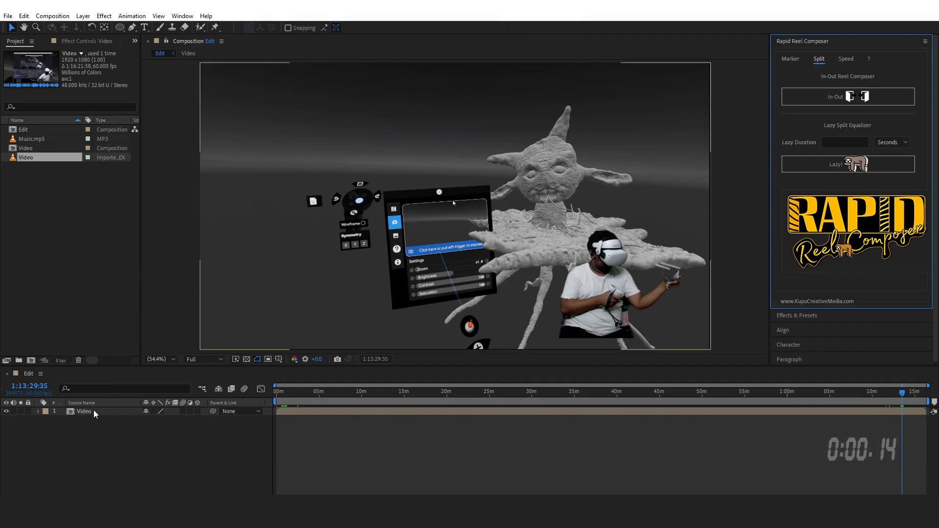
Step: Generate Magic Markers every 2.5 minutes along the whole Video layer
left_click(790, 58)
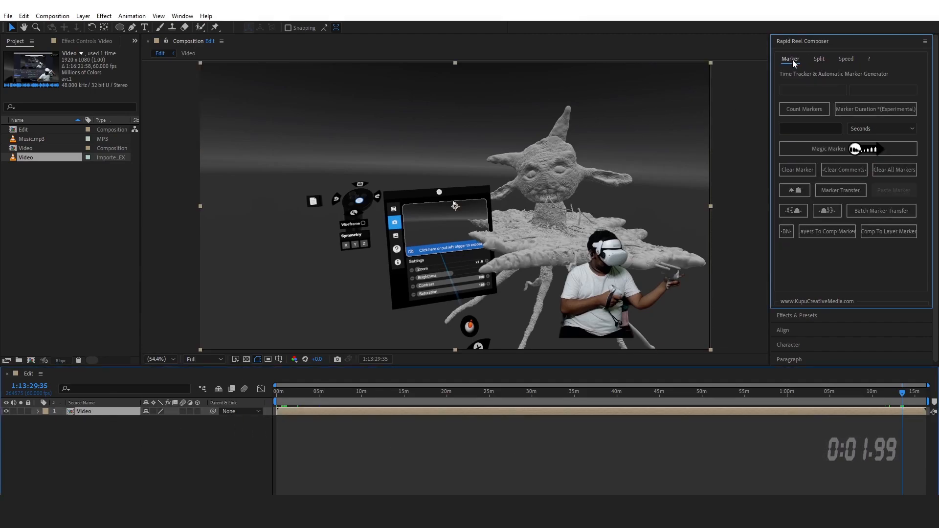
left_click(811, 128)
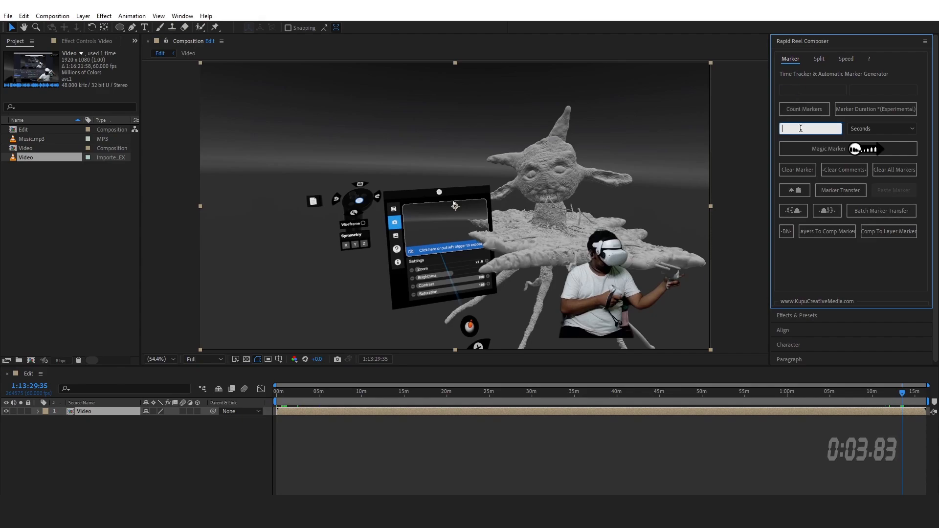
type("2")
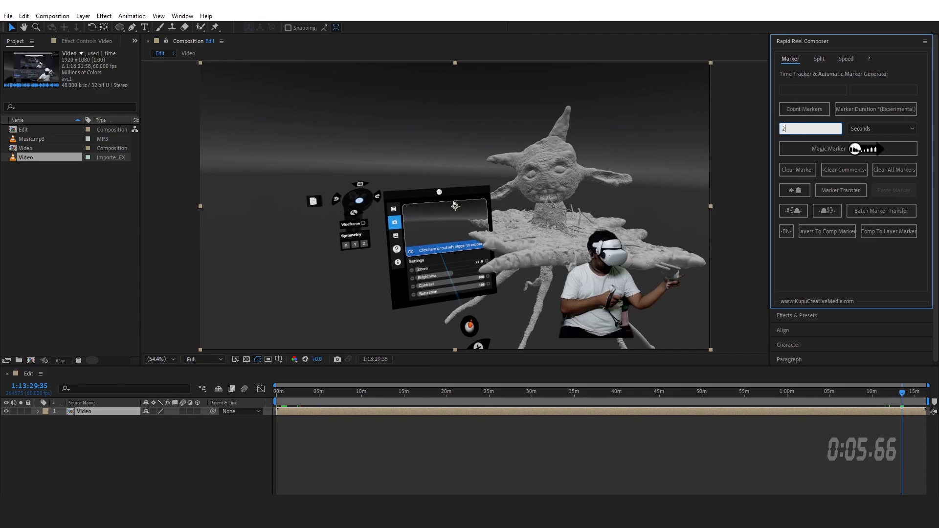
left_click(881, 128)
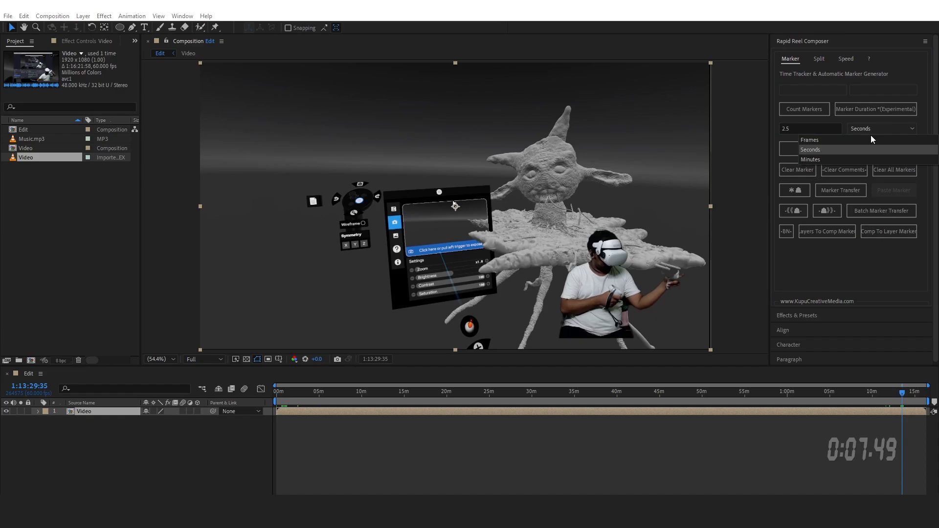
left_click(811, 160)
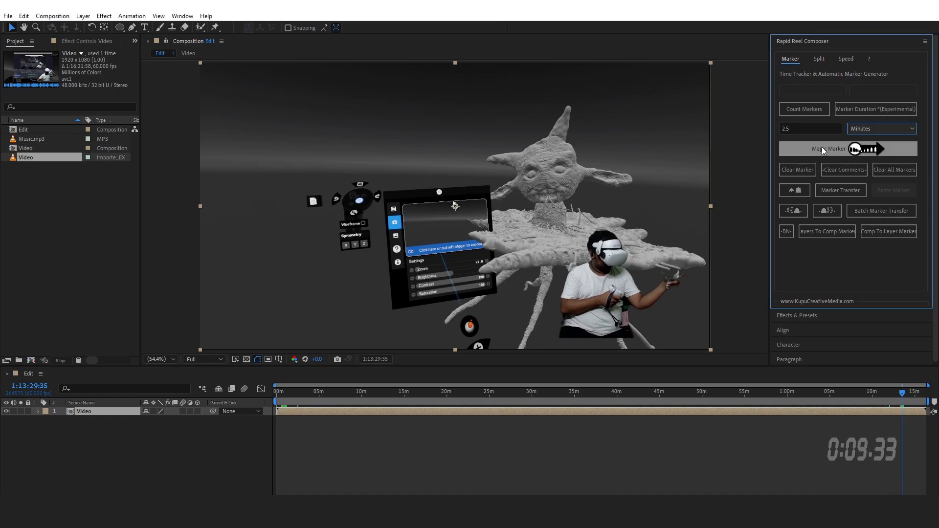
left_click(828, 149)
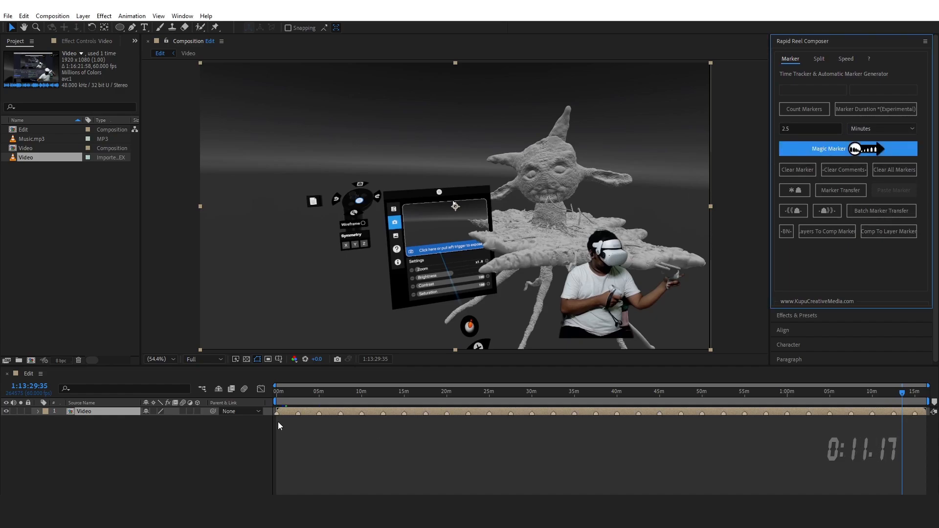
left_click(848, 149)
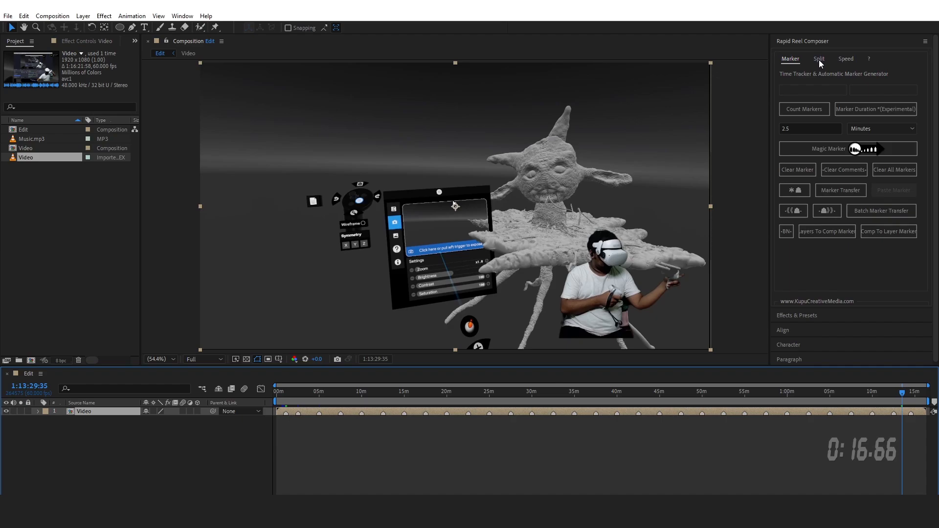
Step: Lazy-split the Video layer at its markers into 31 three-second clips and zoom the timeline
left_click(818, 58)
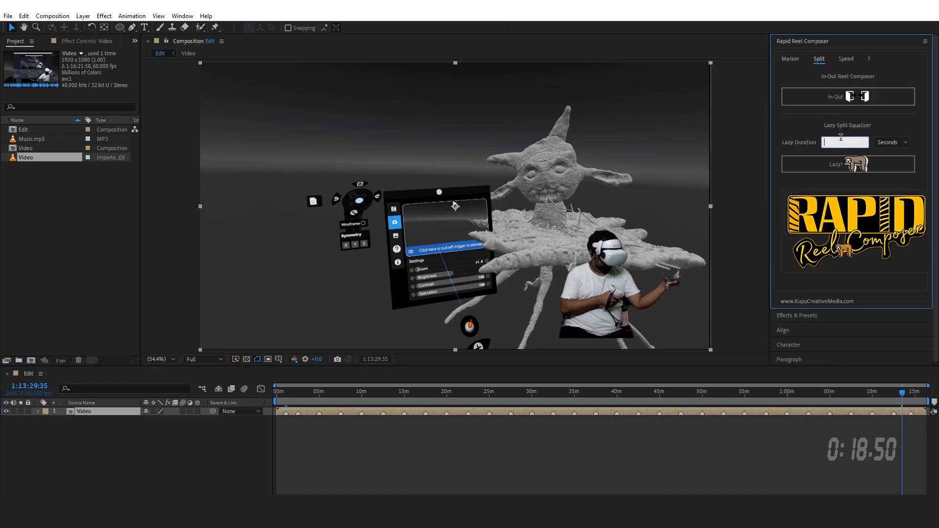
type("3")
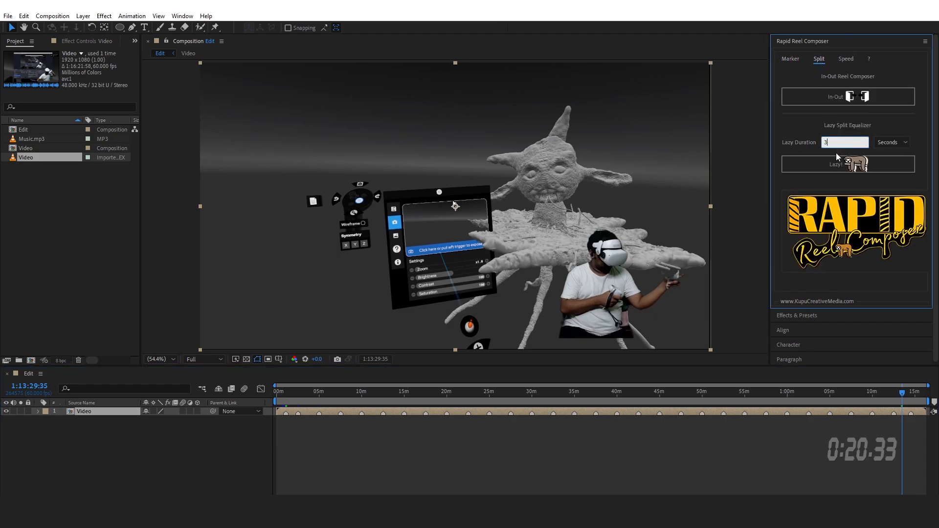
left_click(847, 164)
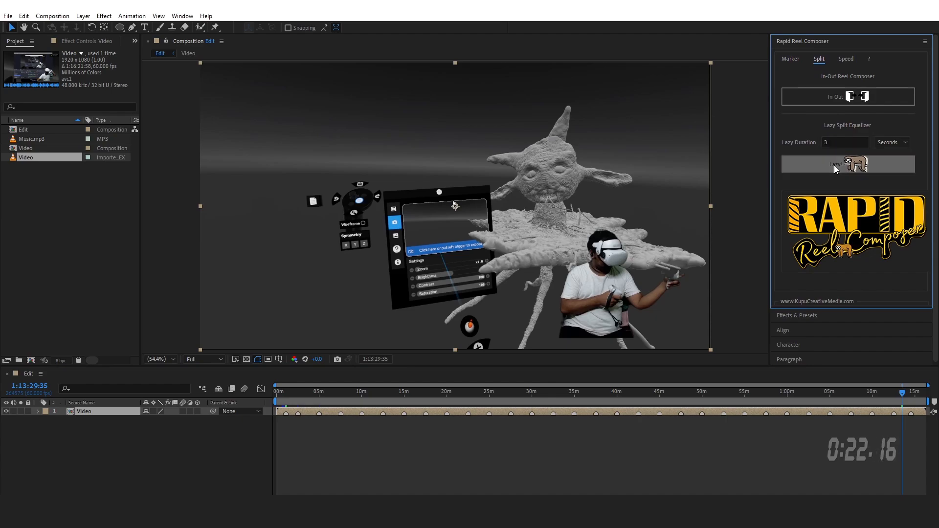
left_click(847, 165)
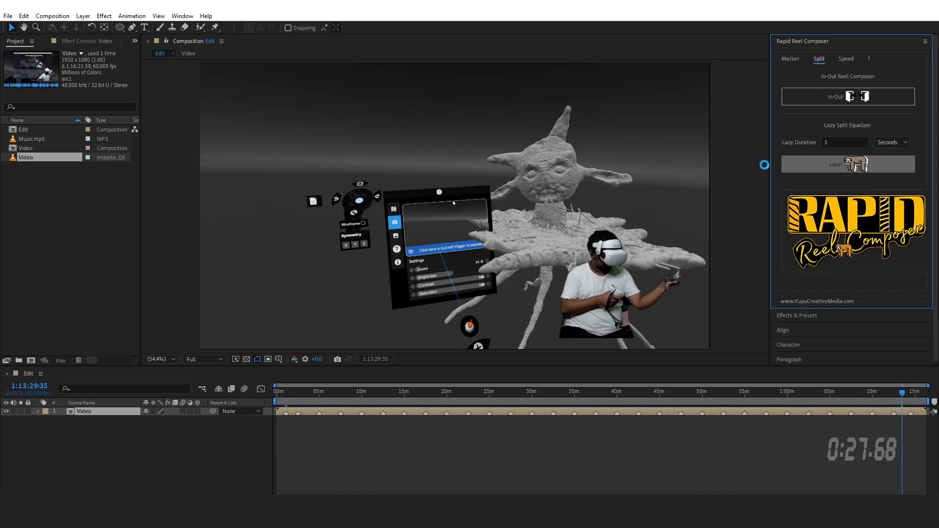
left_click(847, 164)
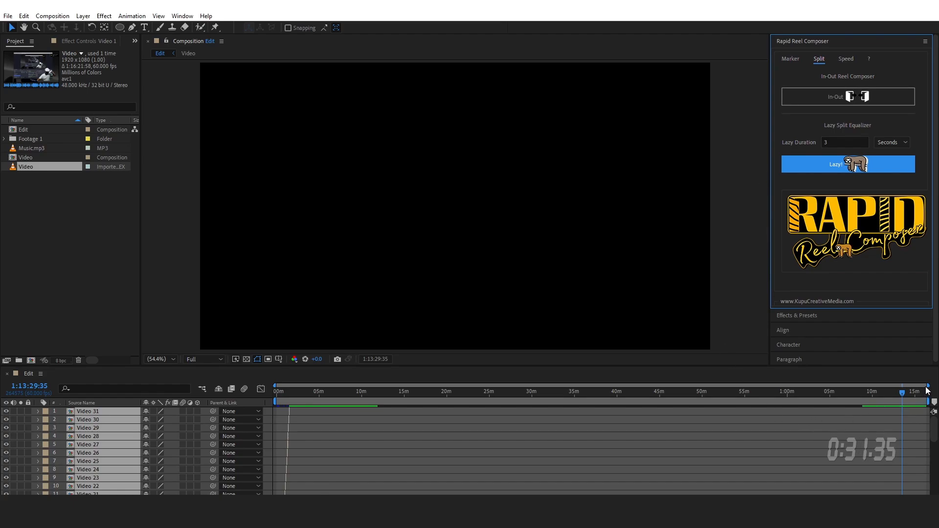
left_click(847, 164)
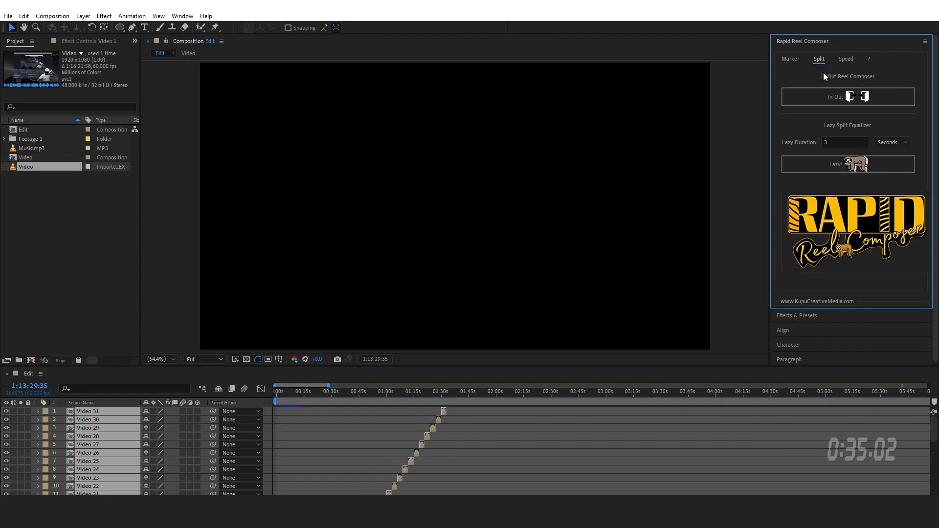
Step: Time-stretch all 31 clips to 75% and sequence the layers one after another
left_click(846, 59)
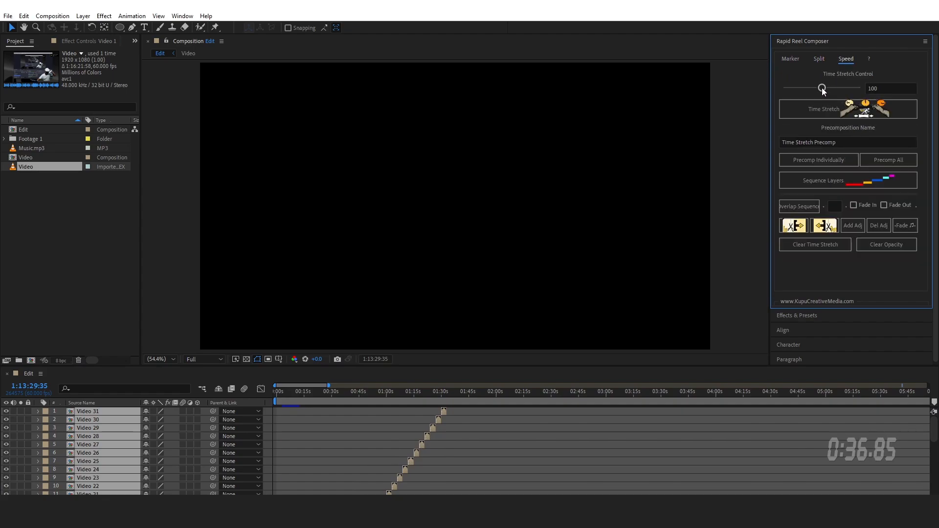
left_click_drag(822, 88, 812, 88)
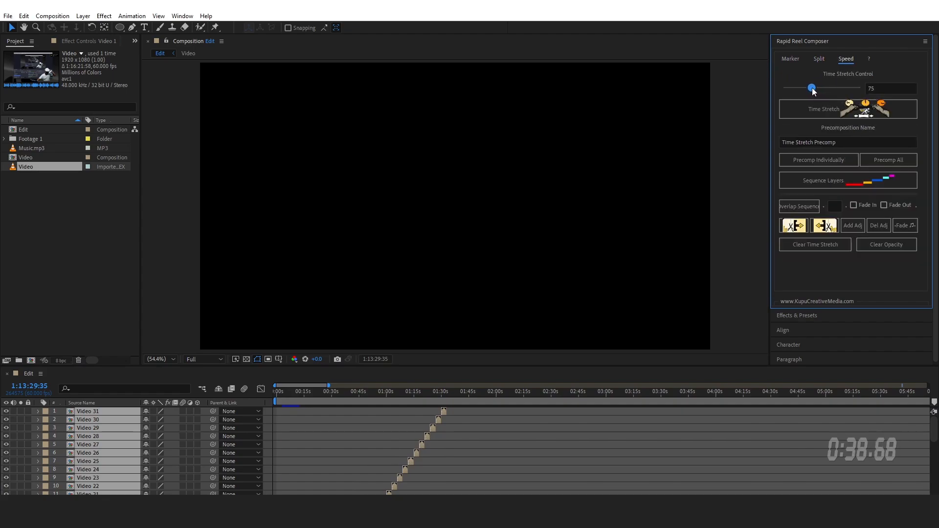
left_click(823, 110)
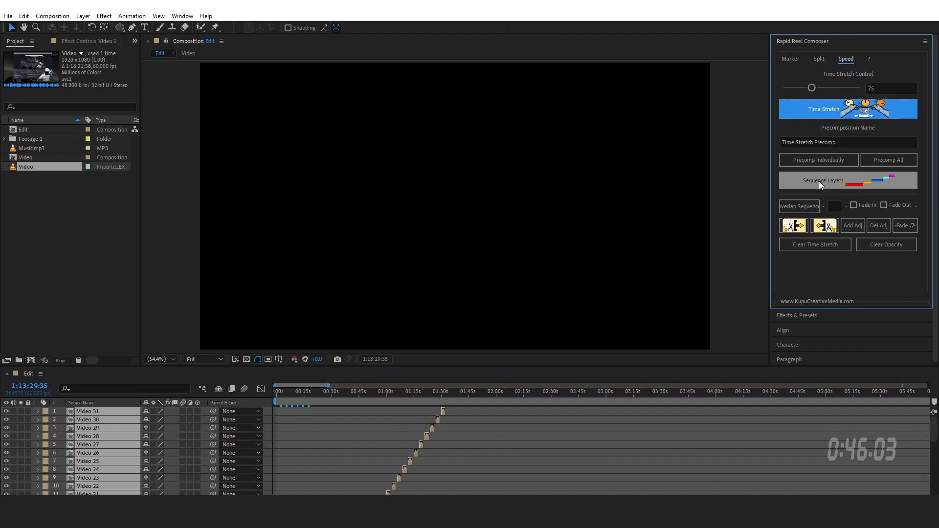
left_click(402, 391)
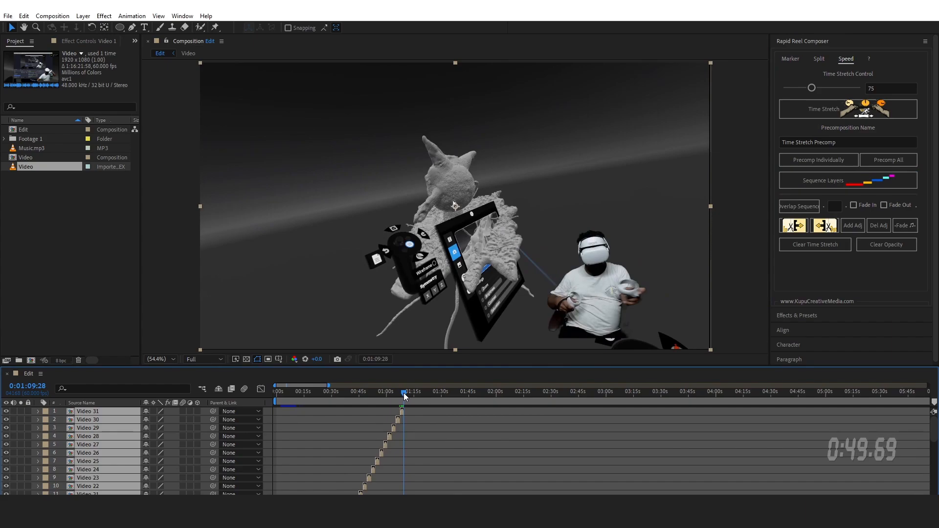
Step: Create composition 'Final' with the facebook Reel 1080x1920 preset, checking its duration
left_click(53, 328)
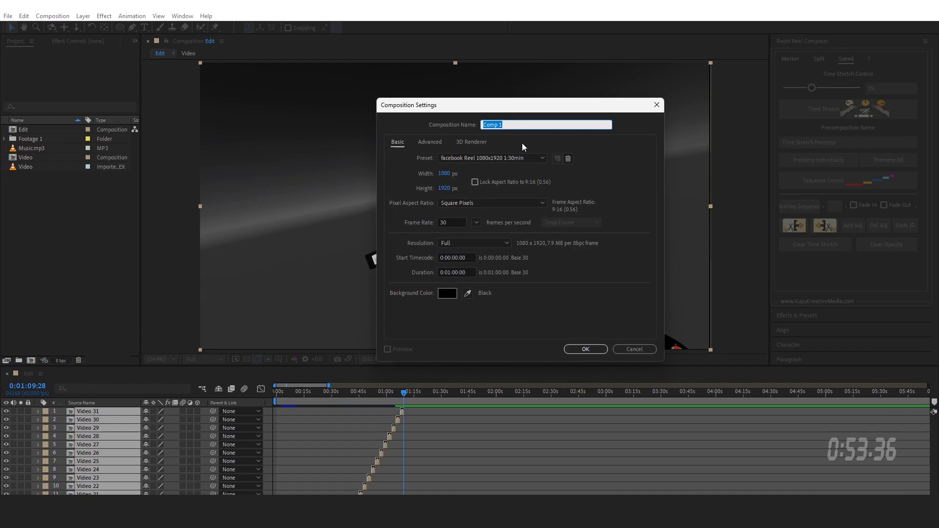
type("Final")
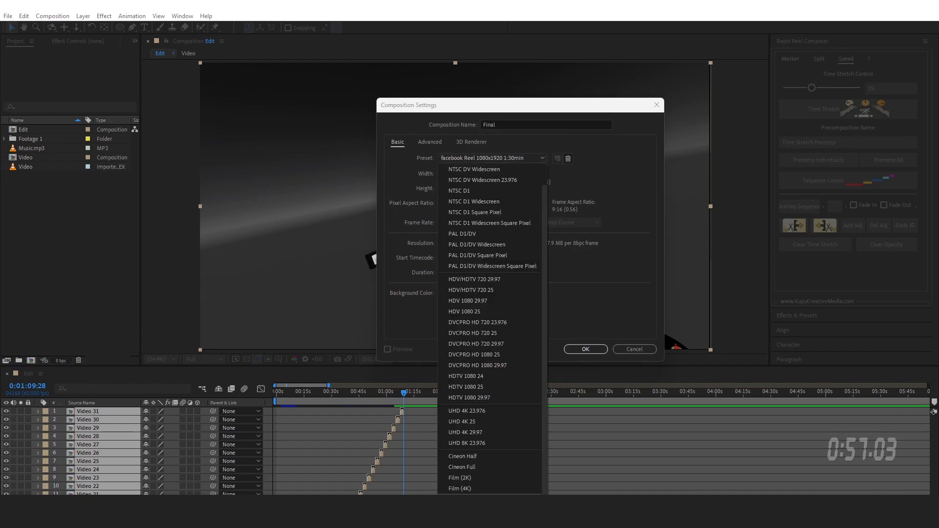
left_click(492, 157)
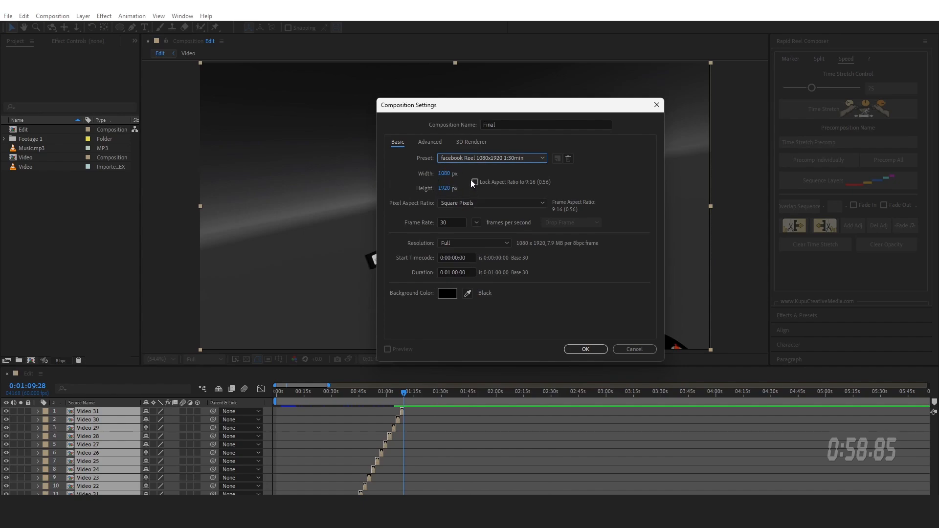
left_click(455, 272)
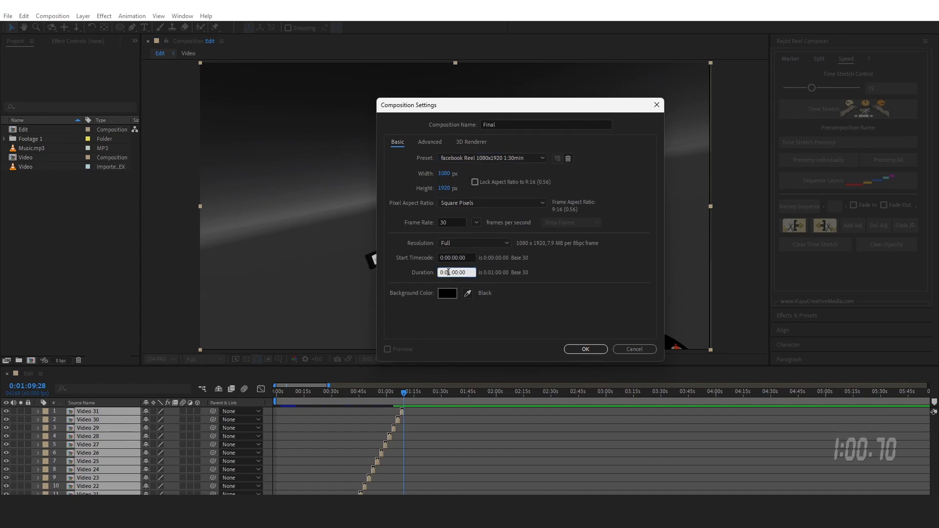
left_click(585, 349)
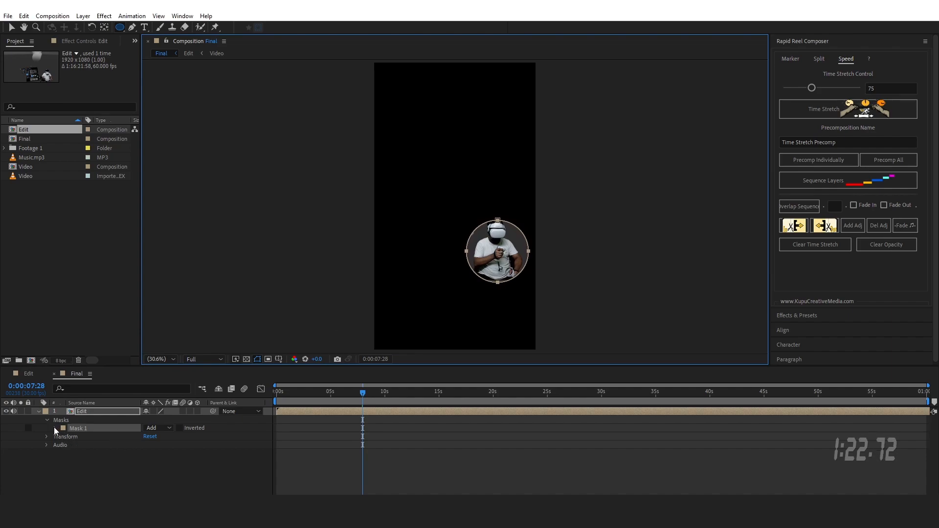
Step: Collapse the circle layer's mask properties and drag a second Edit copy into Final
left_click(54, 428)
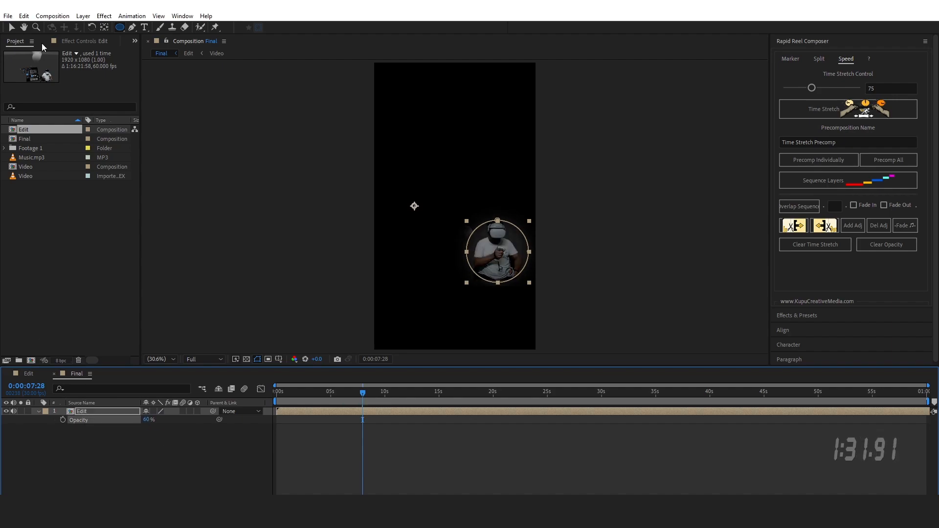
left_click_drag(497, 251, 502, 315)
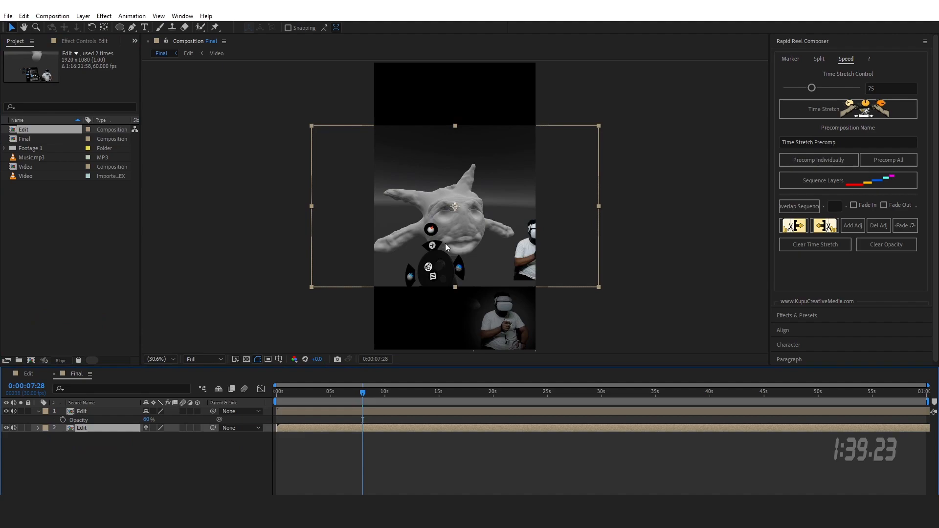
Step: Scale the unmasked Edit copy with Fit to Comp Height to fill the Final frame
right_click(446, 246)
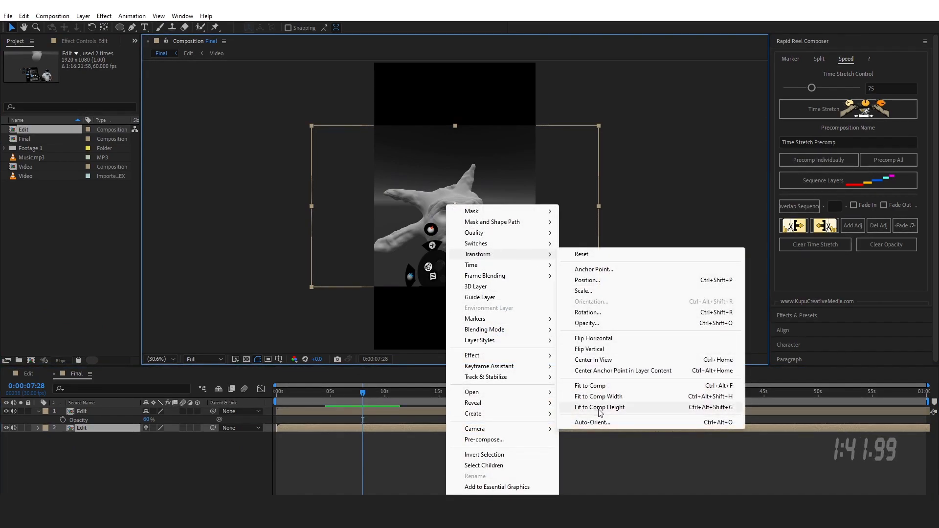
left_click(598, 396)
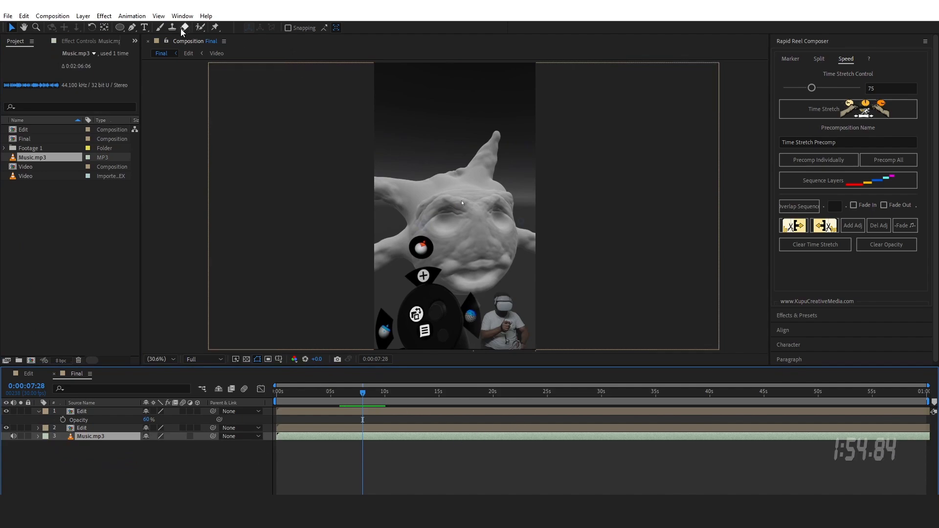
left_click(144, 27)
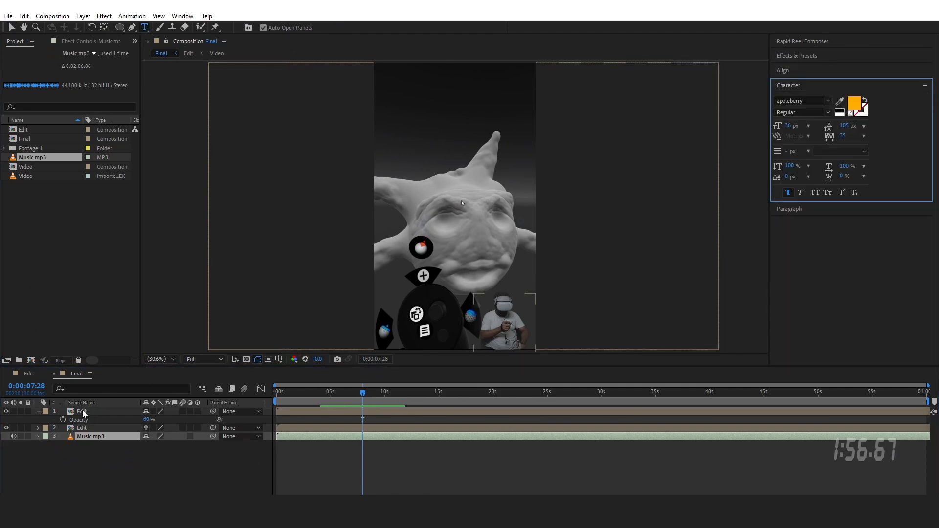